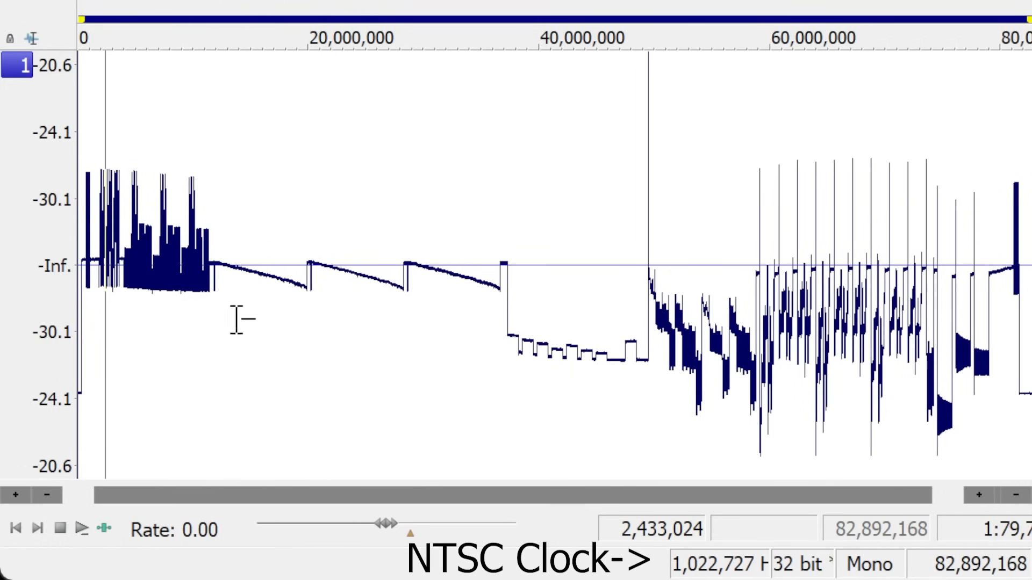
# Zoom the analog channel onto one filter sweep reading about 5.233–6.357 V, 1.123 Vpp over 5.192 s.
pyautogui.click(14, 497)
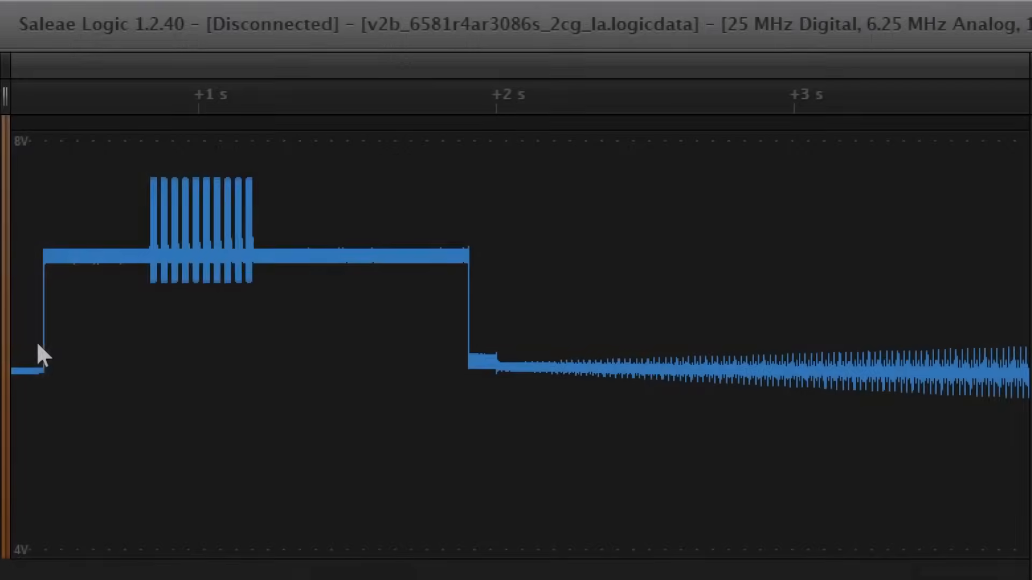
pyautogui.scroll(3)
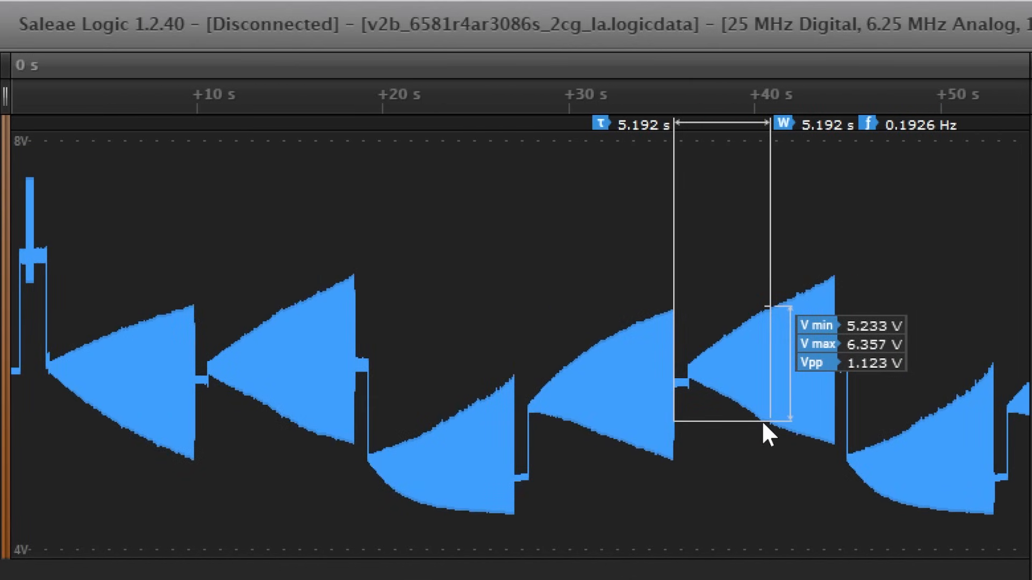
pyautogui.scroll(-3)
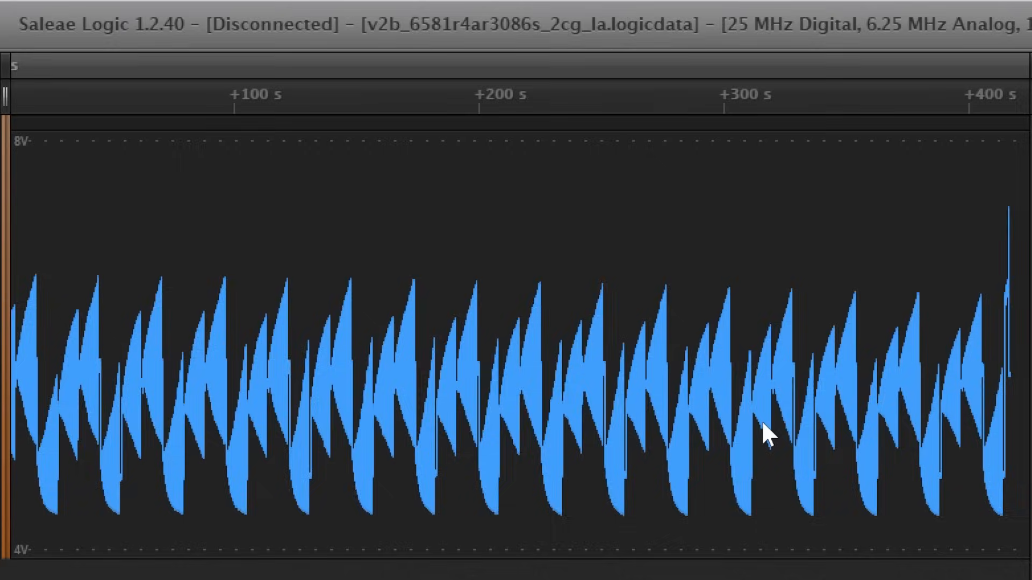